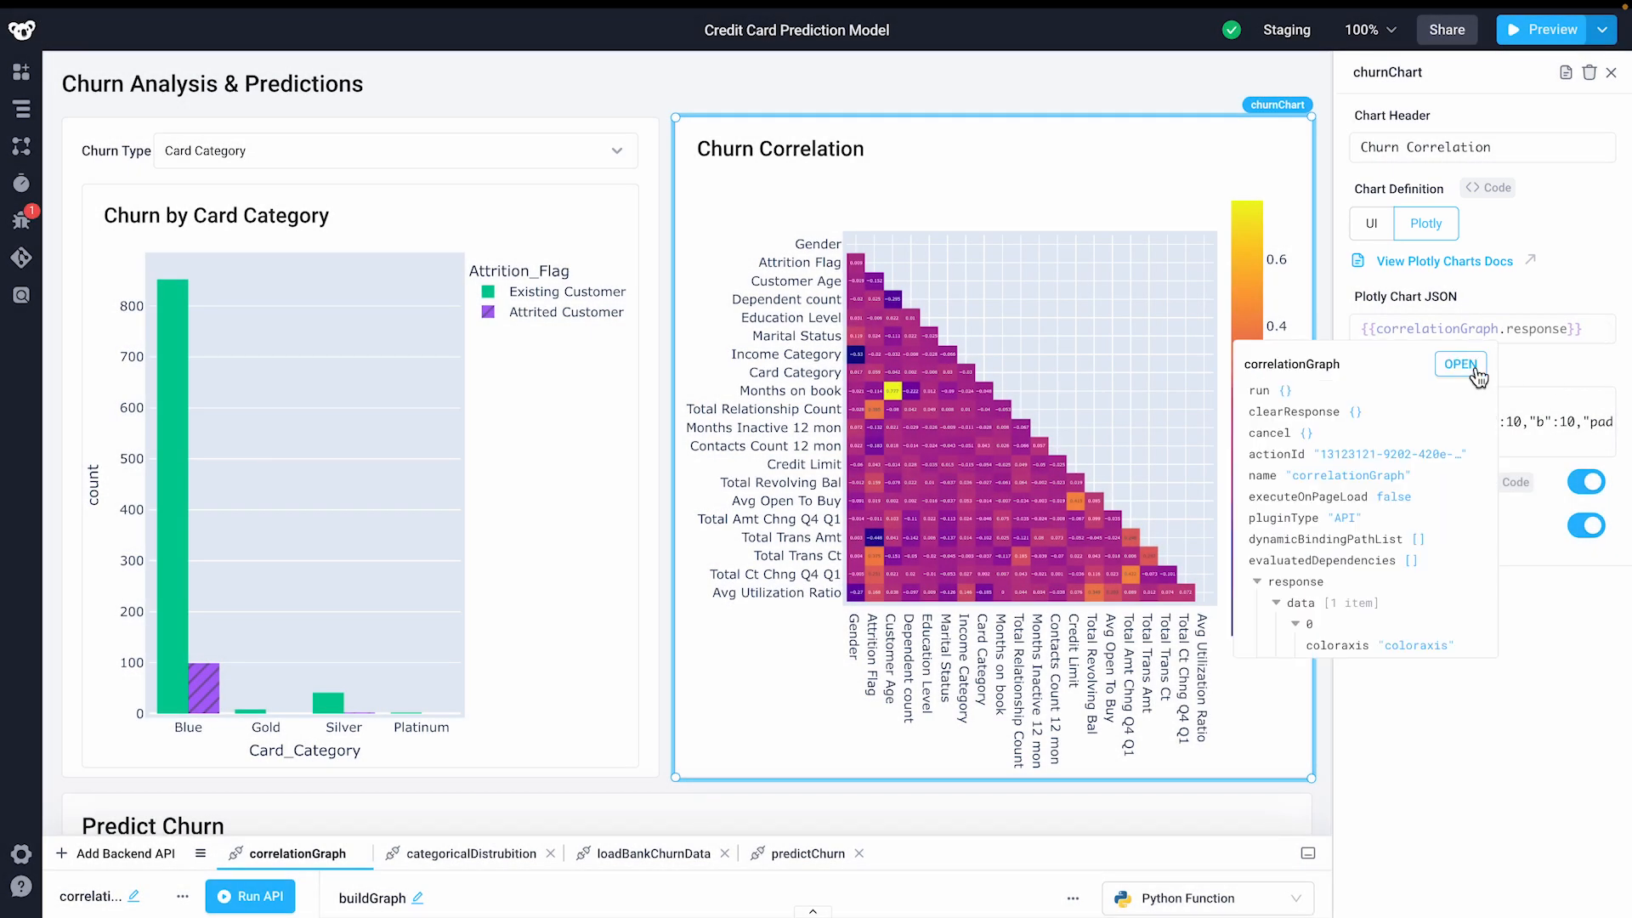
Step: Open the correlationGraph API from the churnChart's Plotly JSON binding popover
left_click(1460, 364)
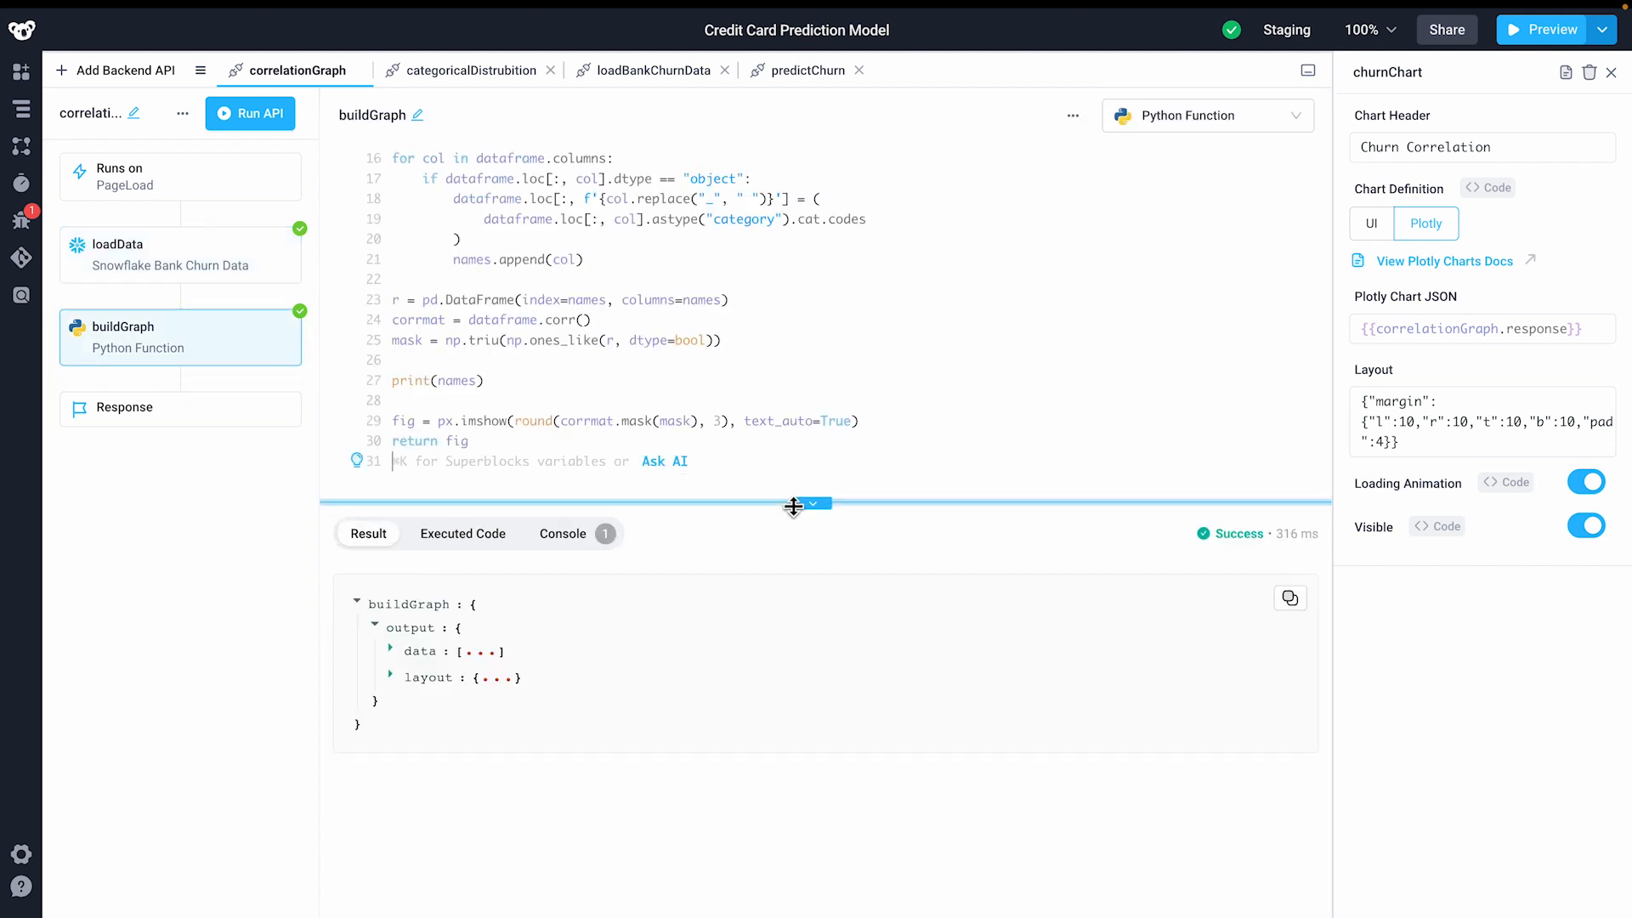
Step: Open the Predict_Churn workflow's configuration showing its POST URL and body variables
left_click(811, 504)
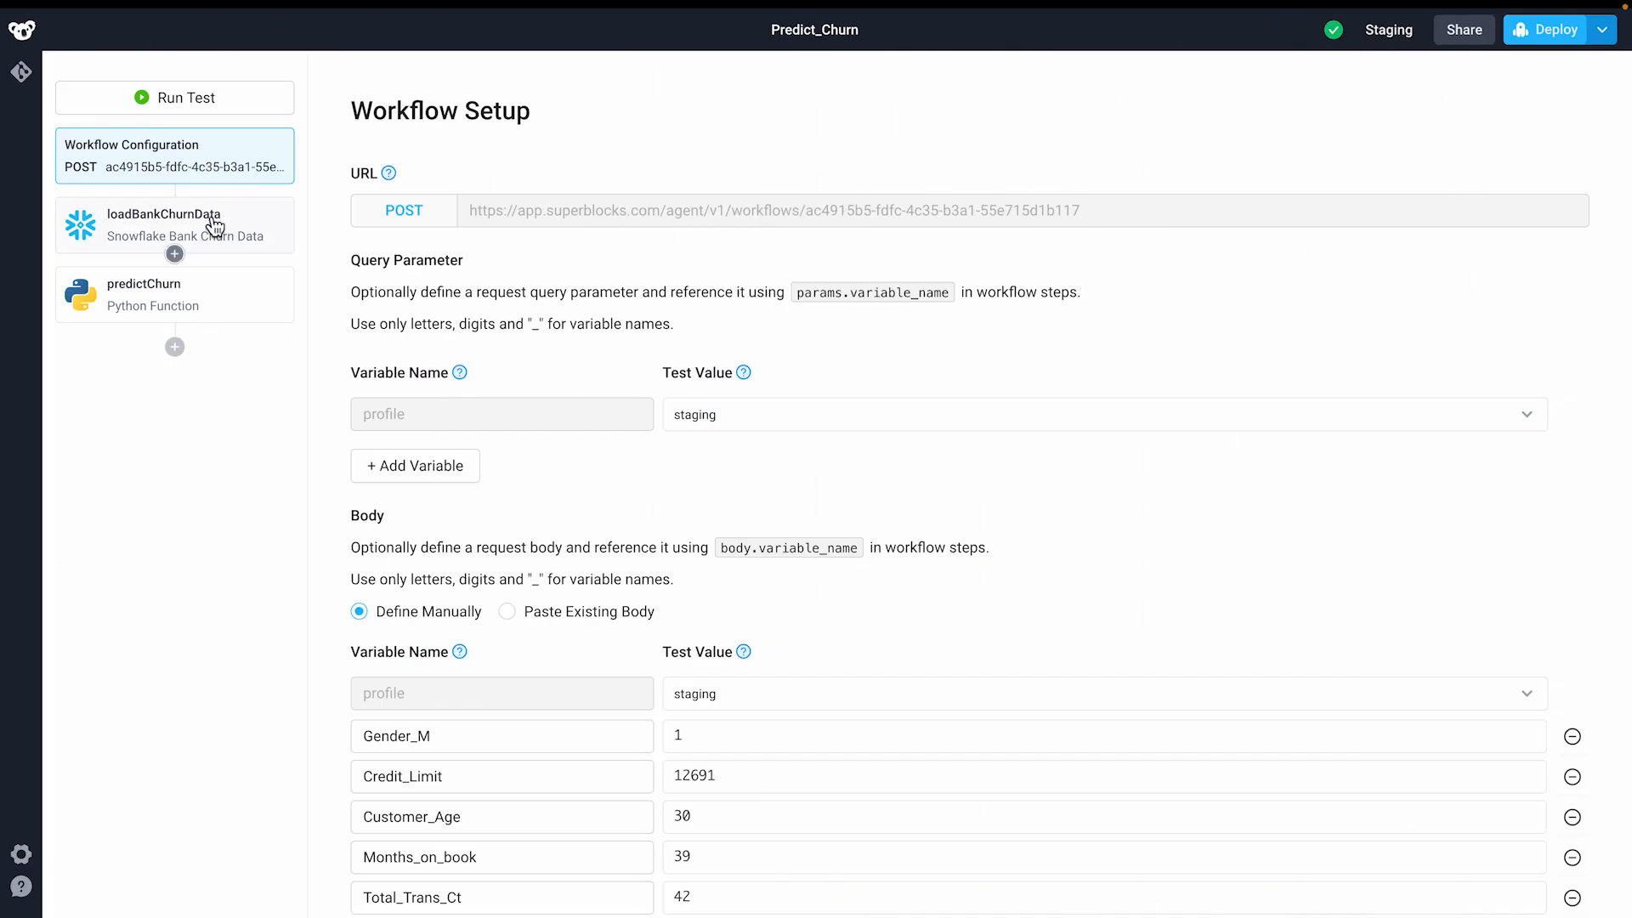
Step: View the loadBankChurnData query, then scroll through the predictChurn Python code
left_click(173, 225)
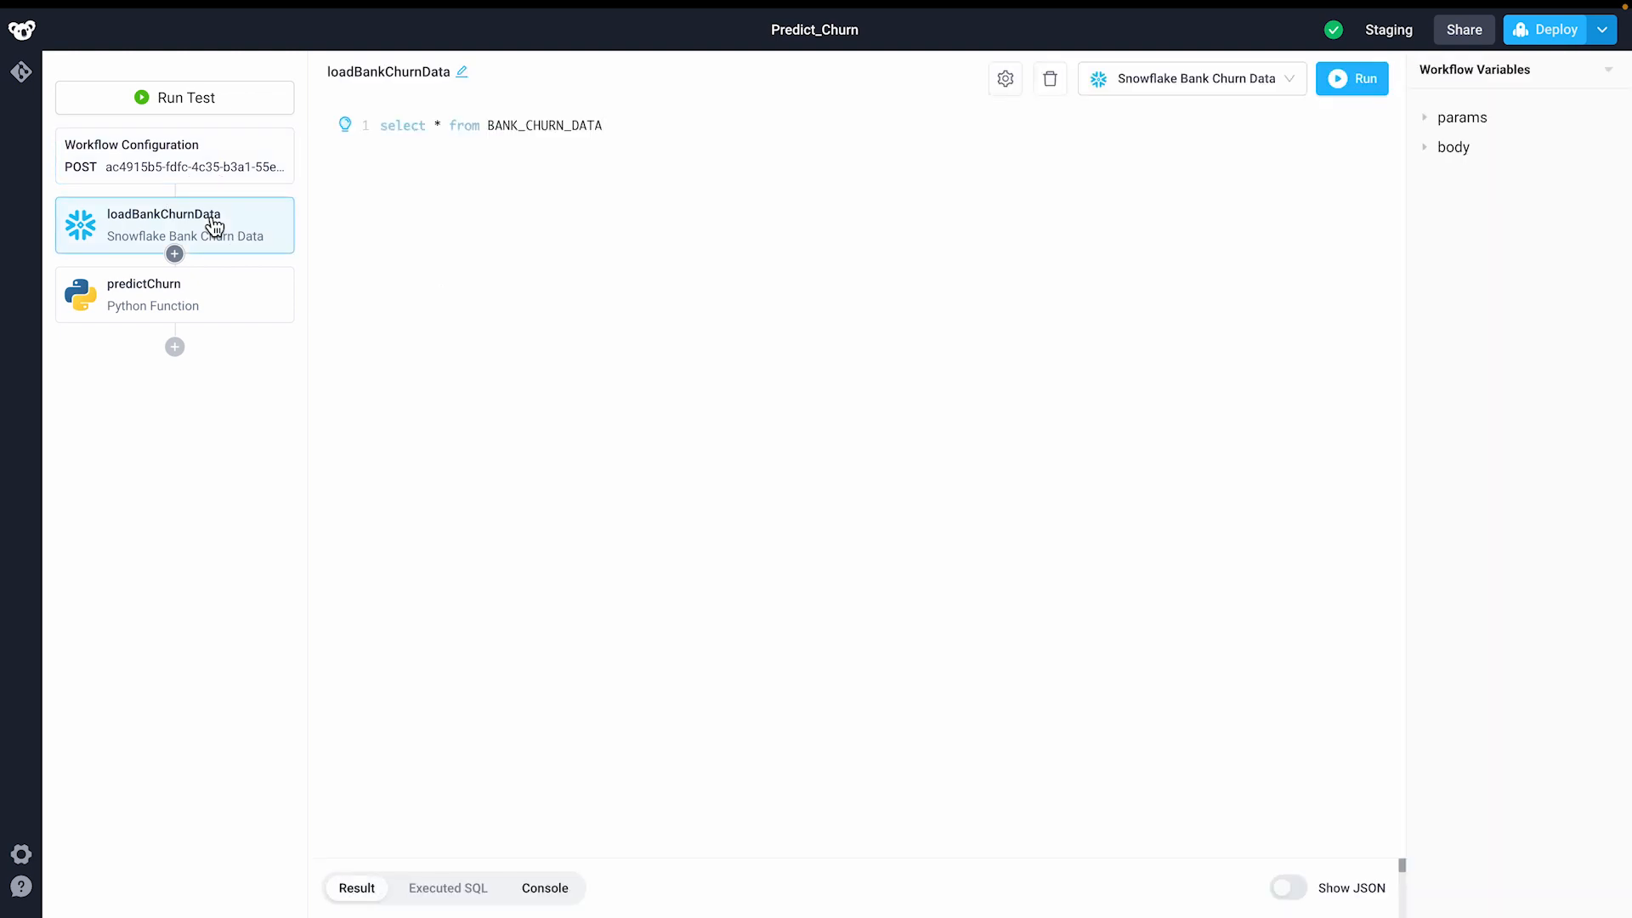
left_click(174, 294)
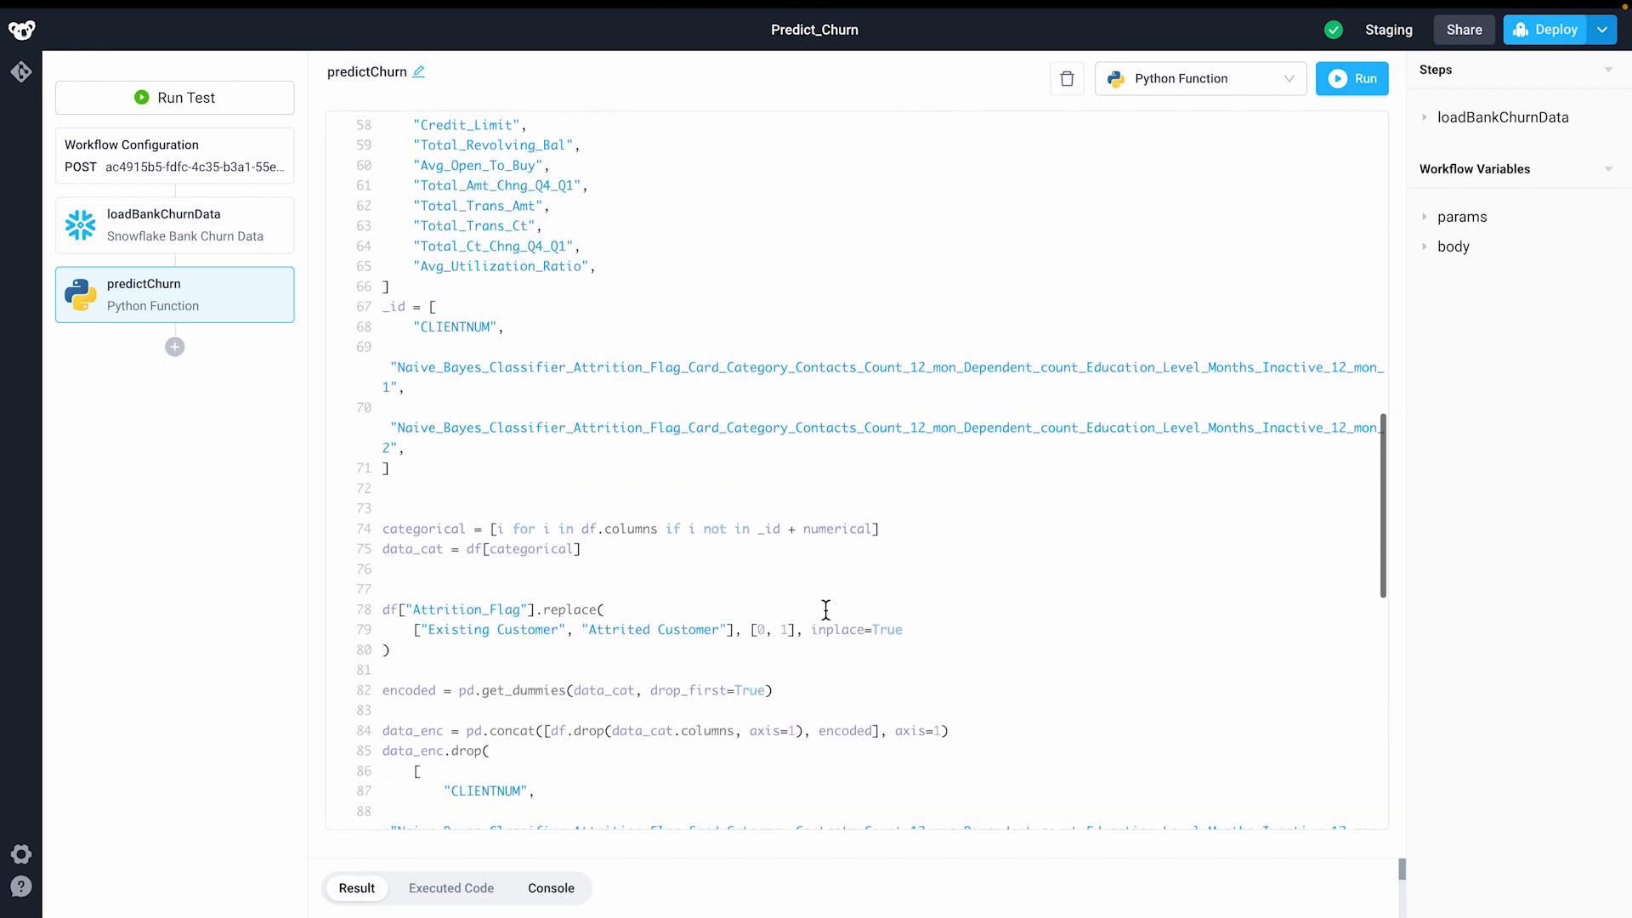
scroll("down", 3)
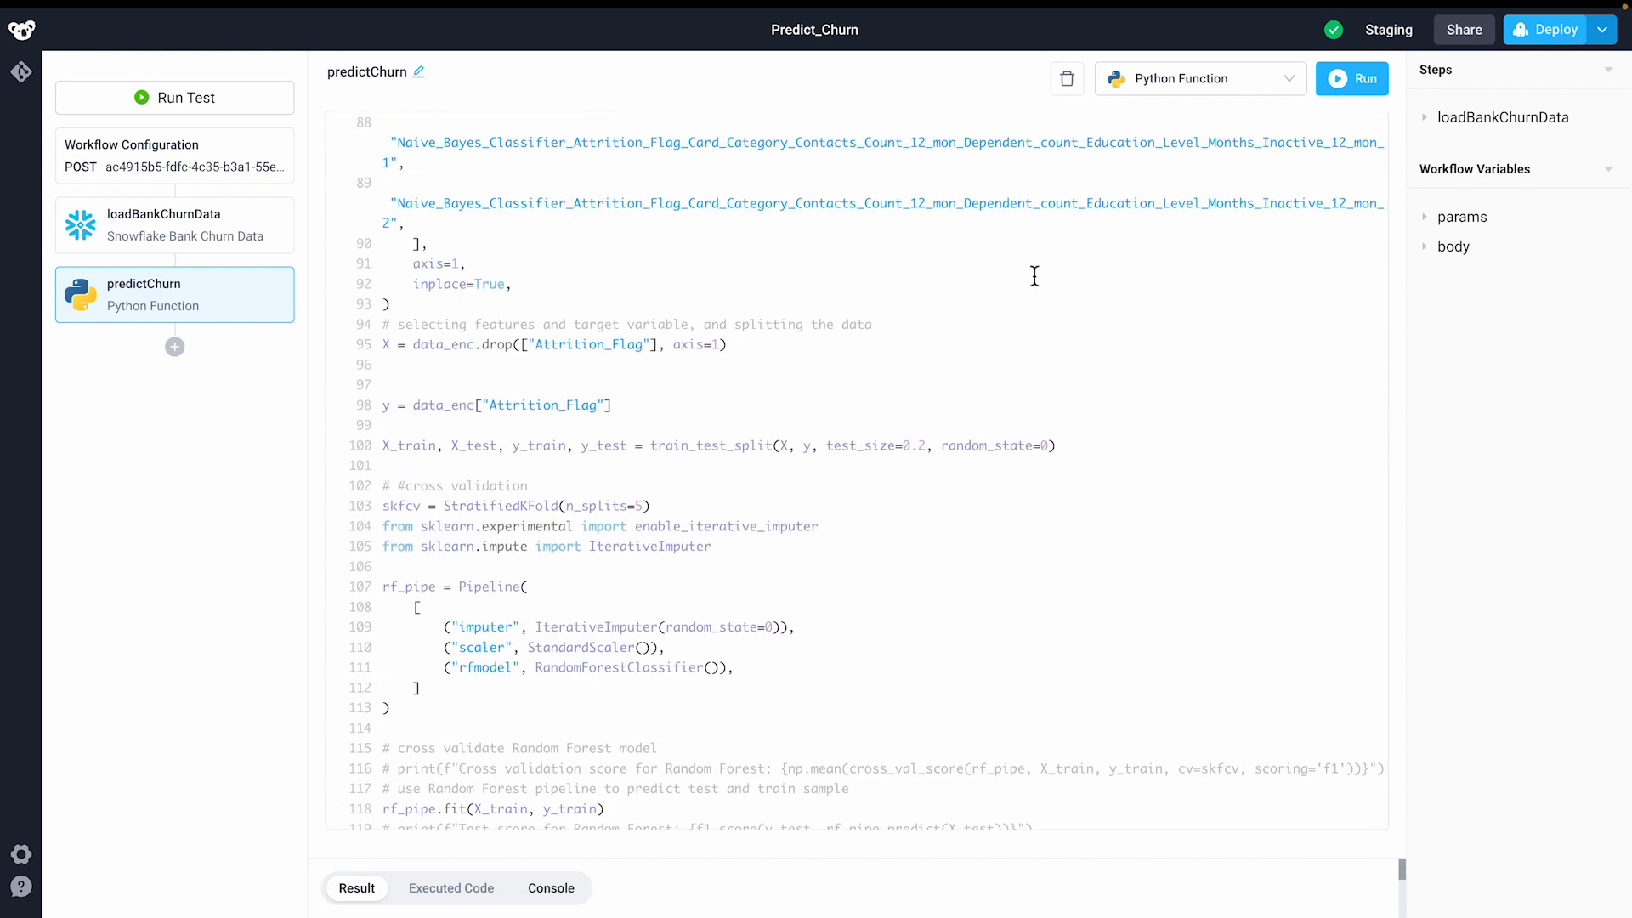
scroll("down", 3)
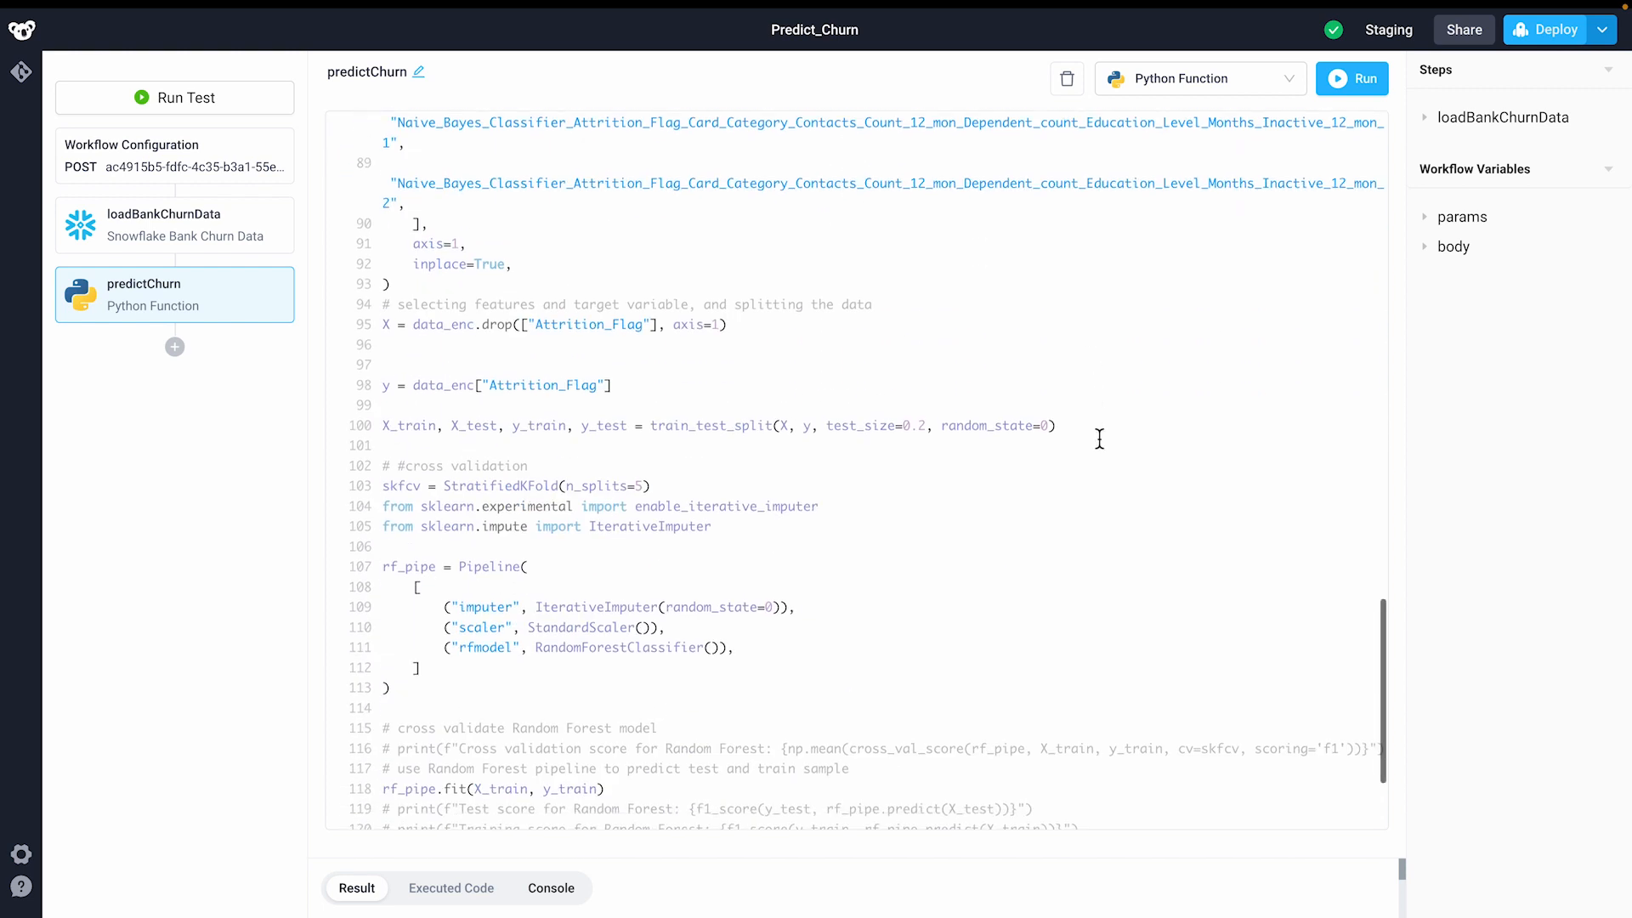
scroll("down", 3)
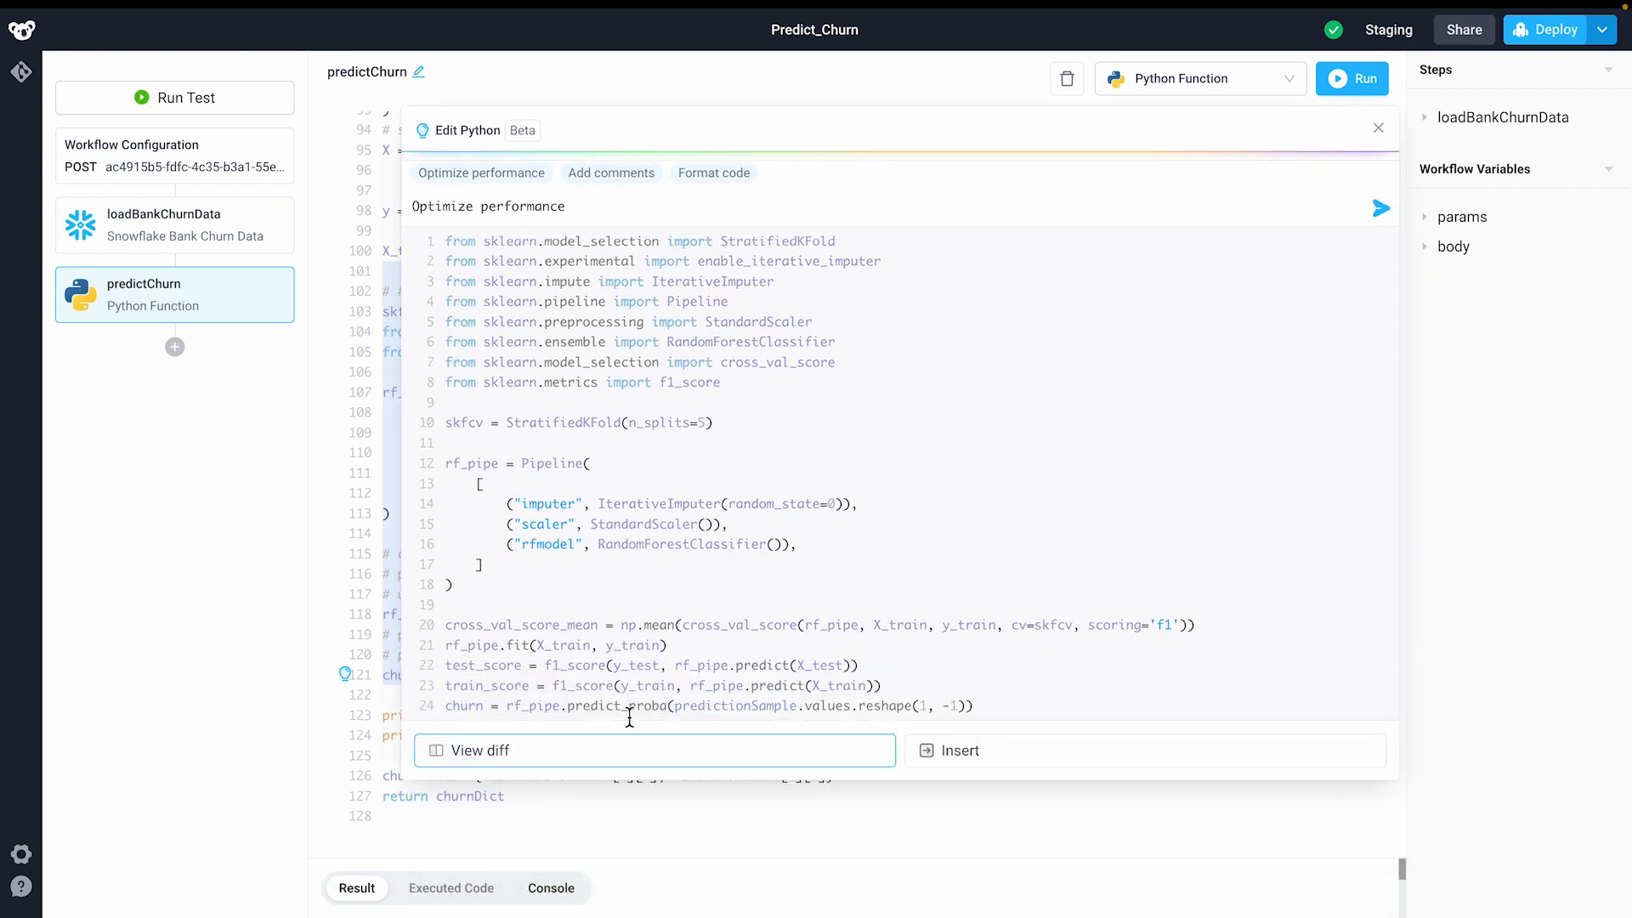
Step: Compare the AI-optimized code diff and insert it into predictChurn
left_click(481, 751)
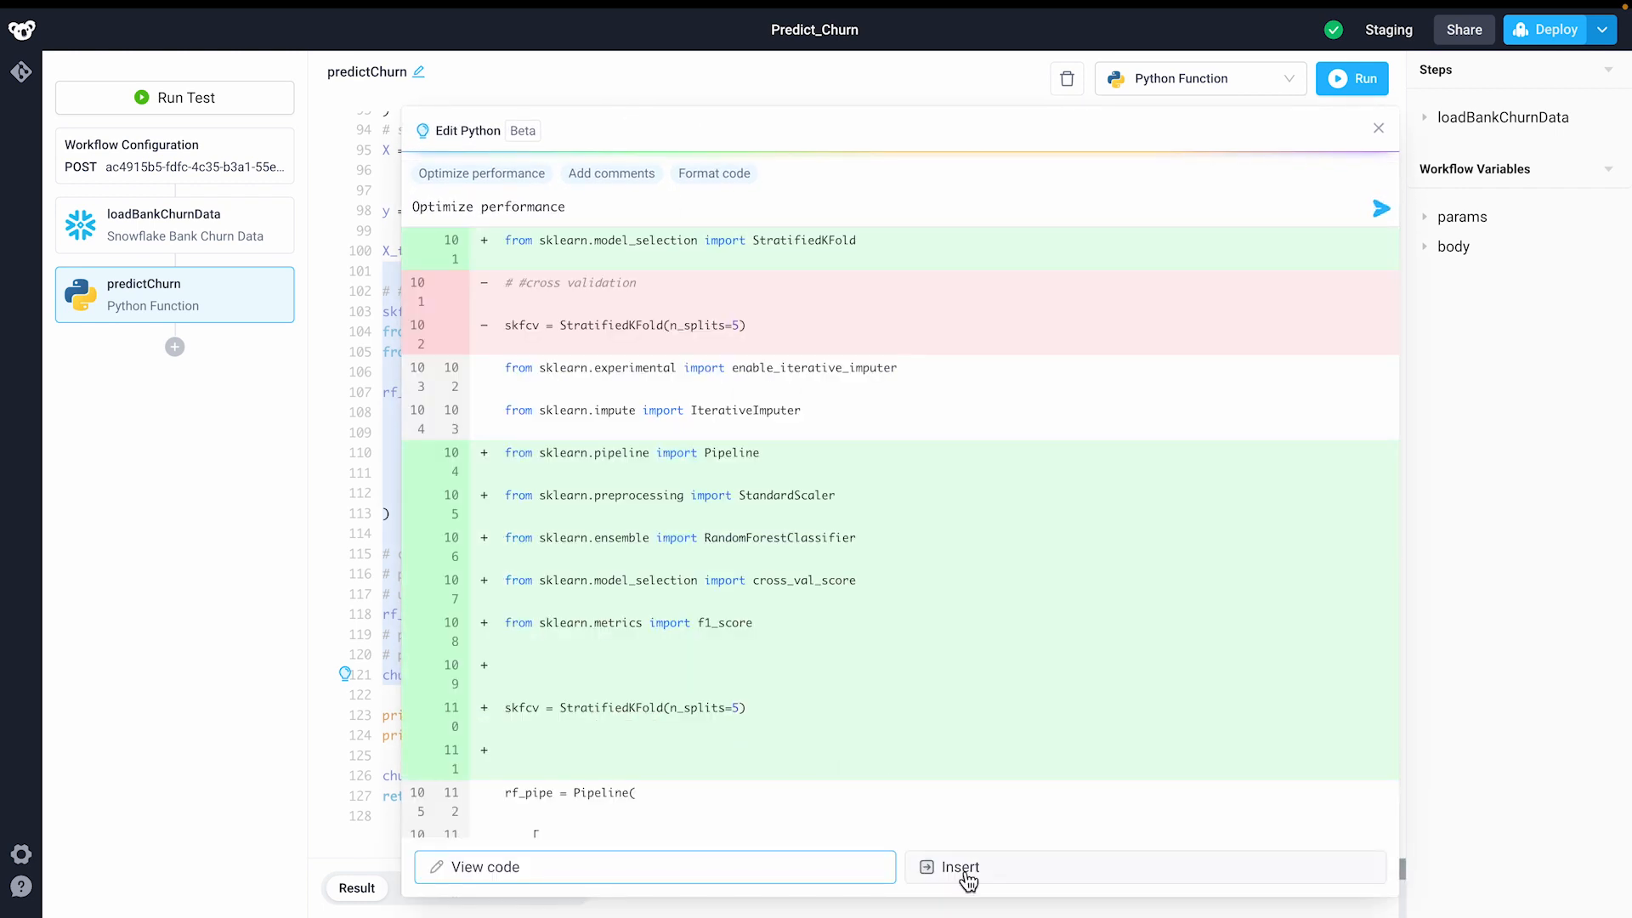
left_click(174, 155)
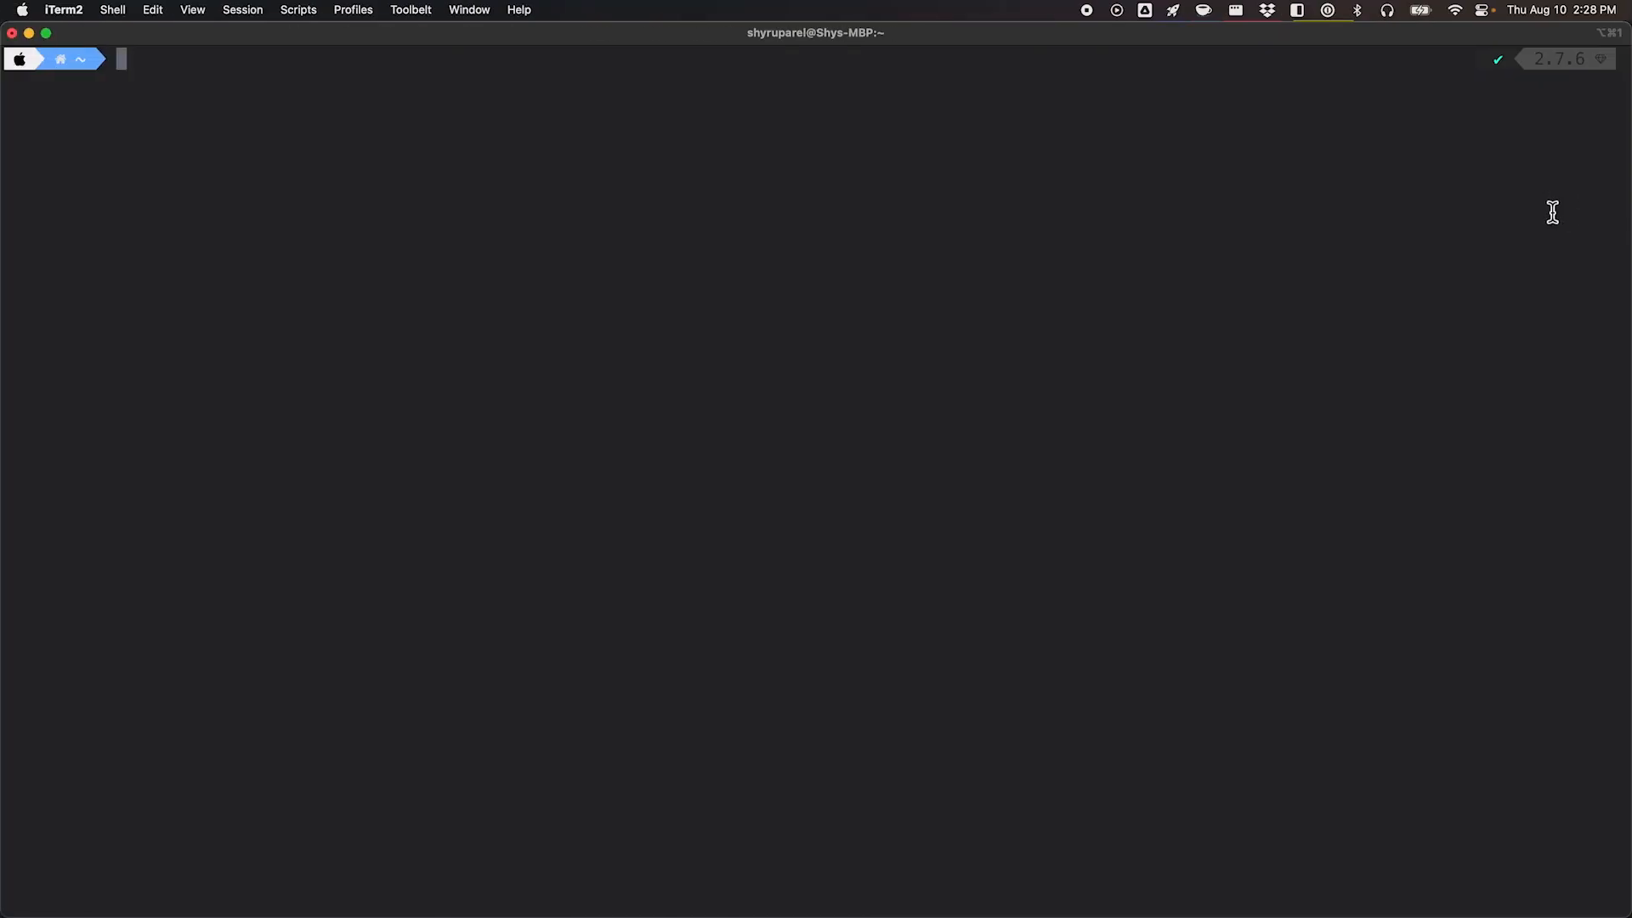
Step: Run the curl POST with customer data, piped to jq, against the churn workflow
key("Return")
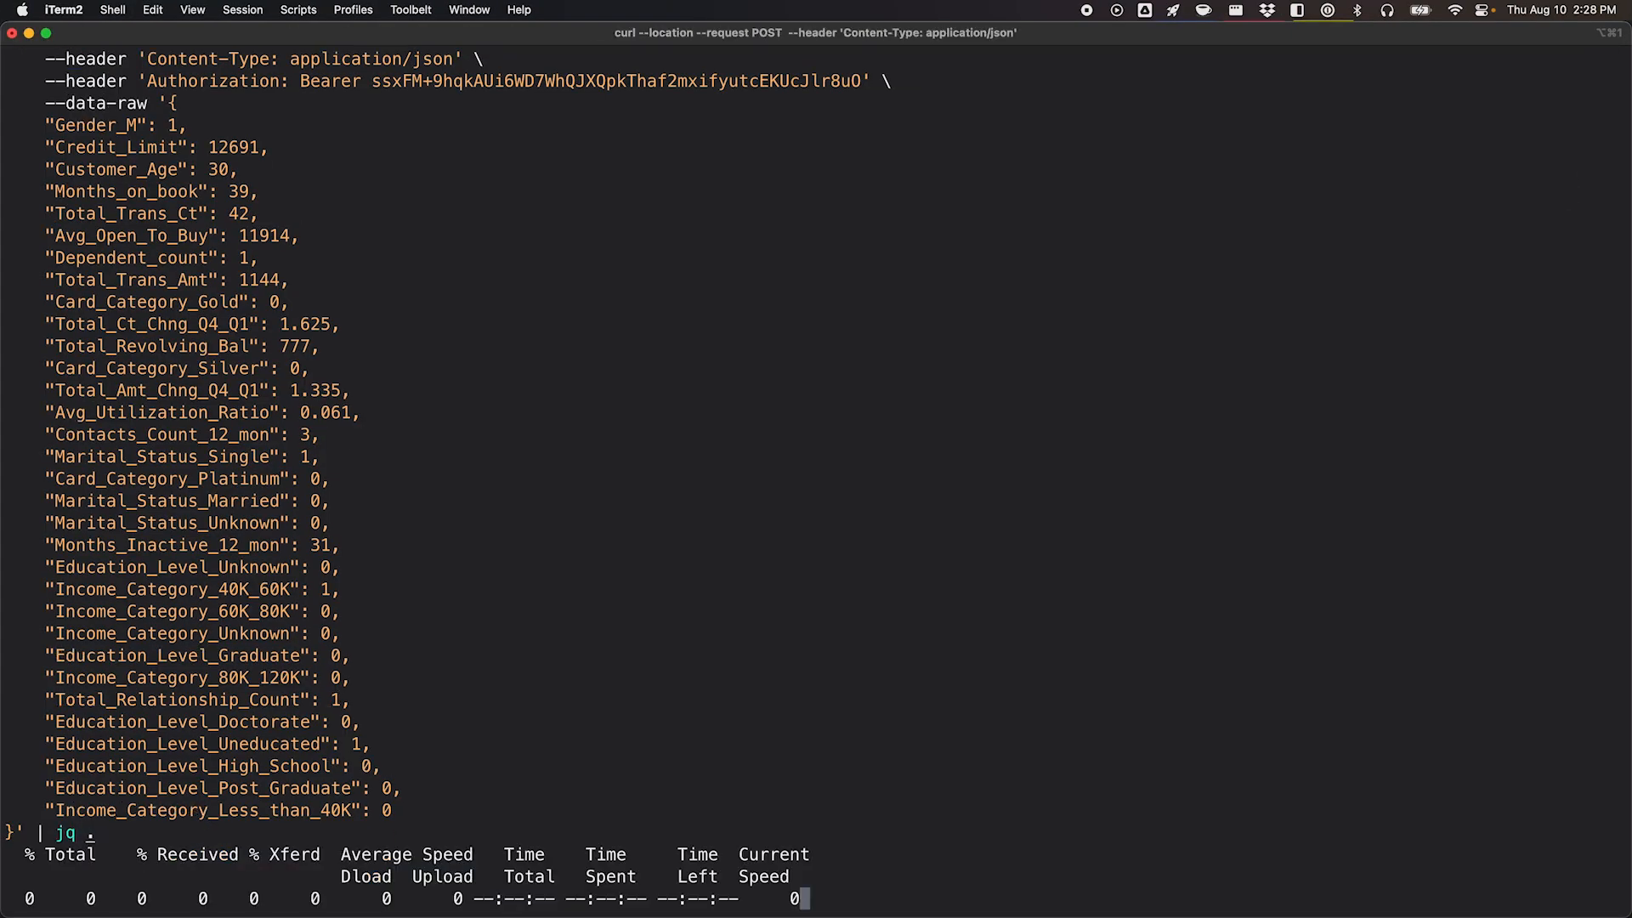
key("Return")
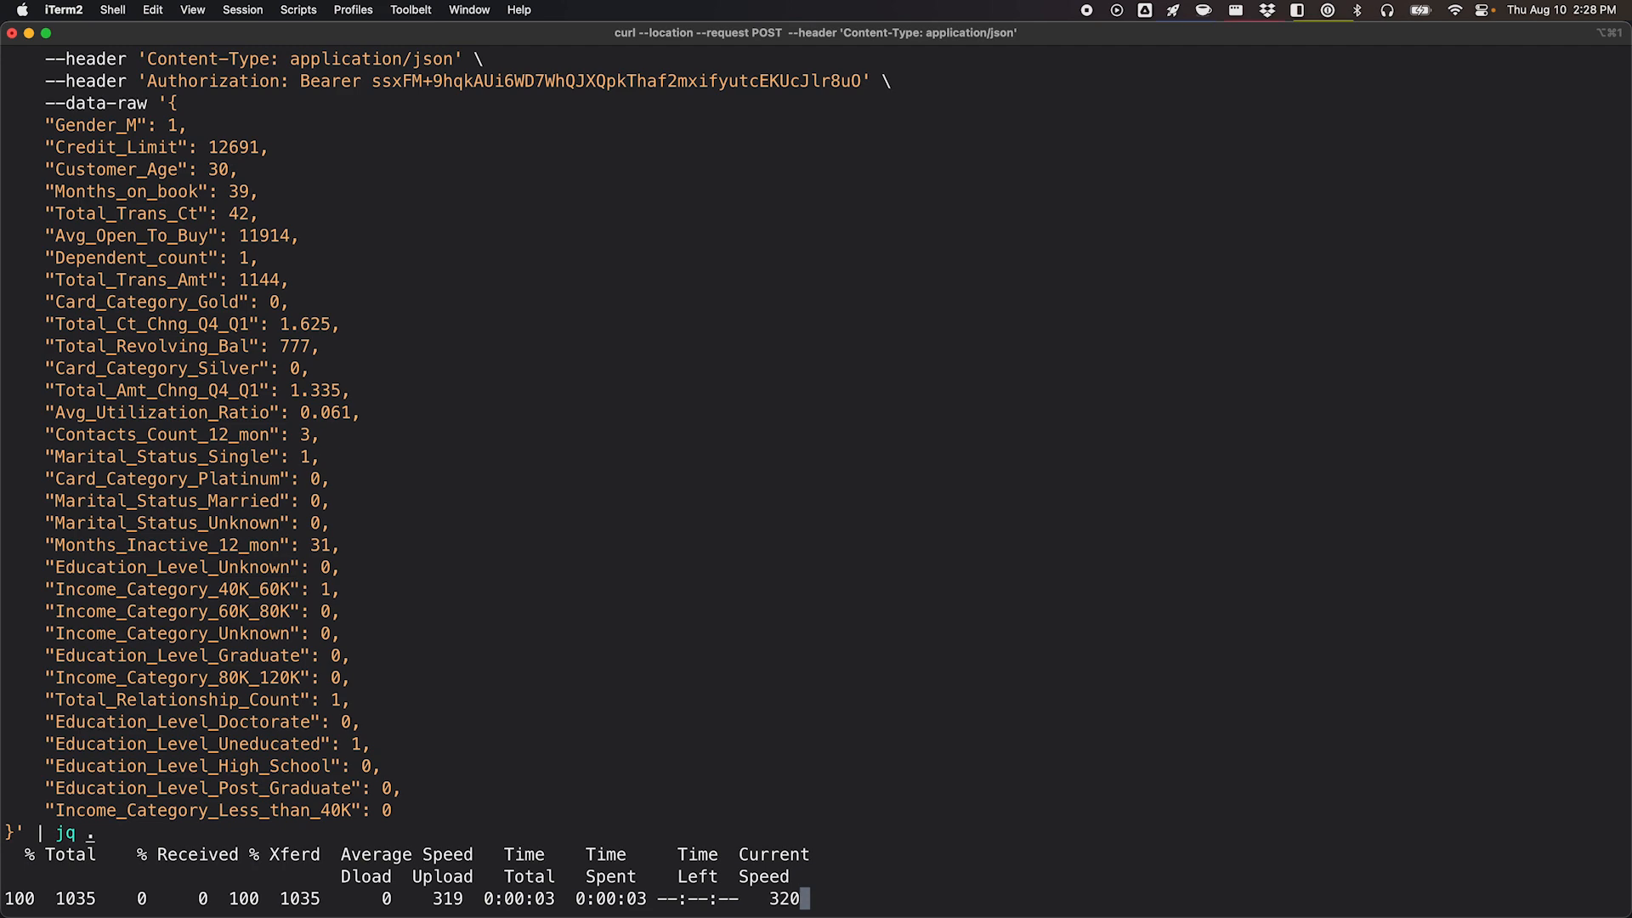